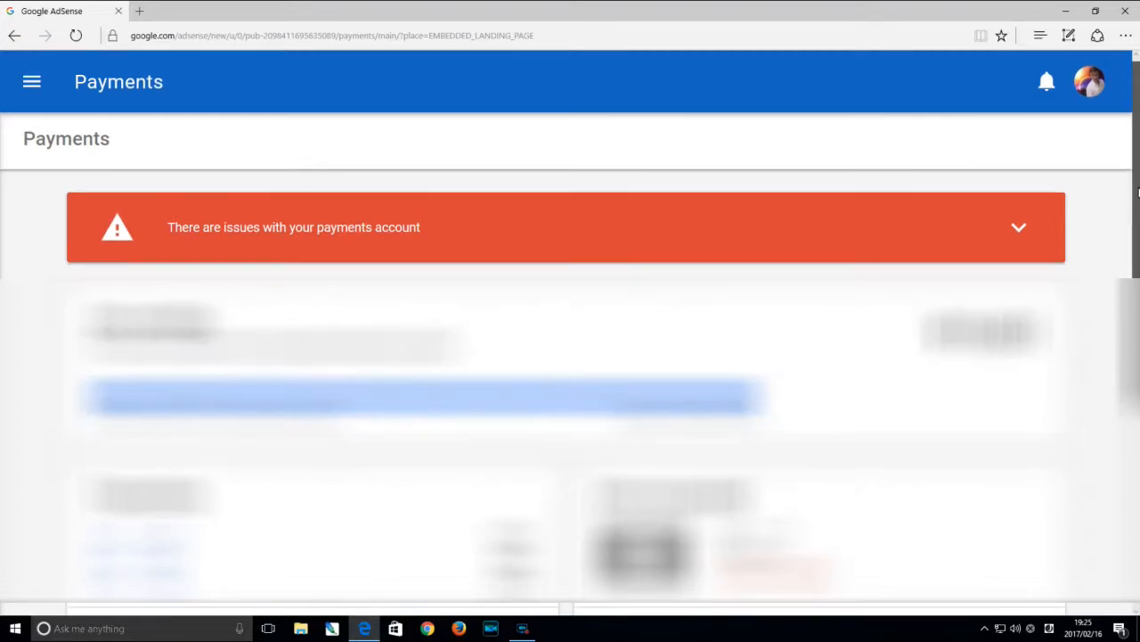
# Scroll the Payments page down to the How you get paid card.
pyautogui.scroll(-3)
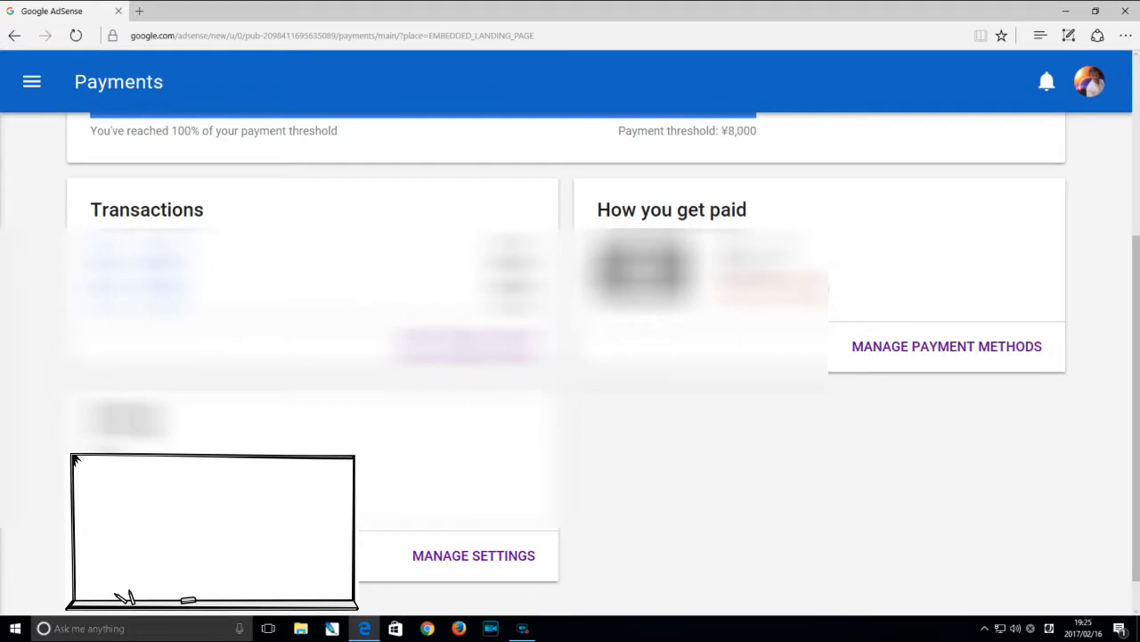
pyautogui.moveTo(735, 225)
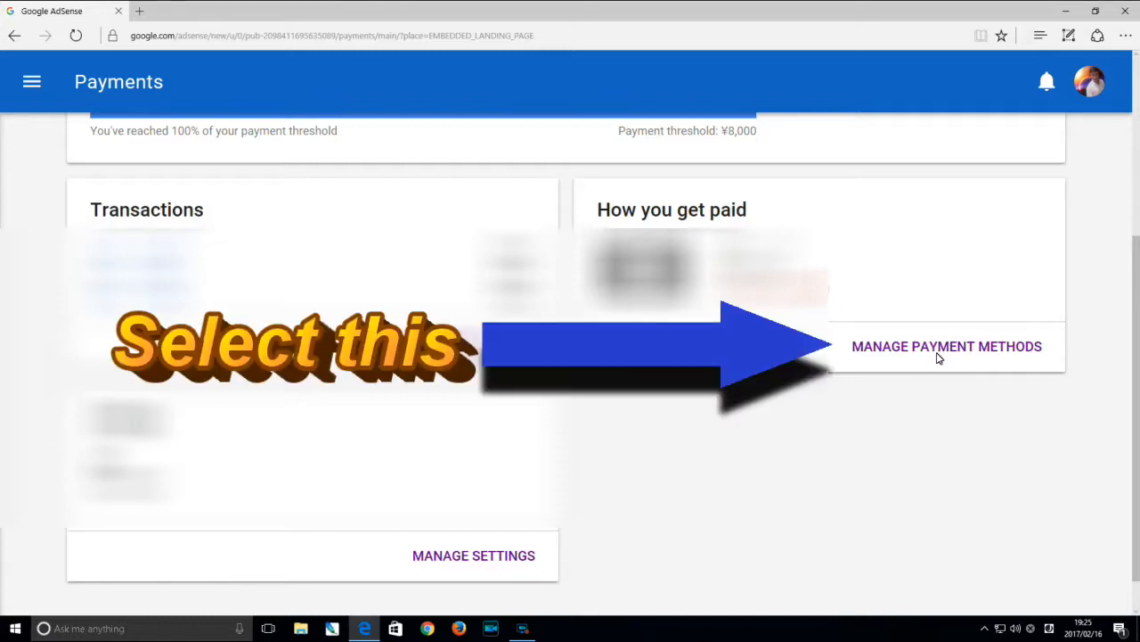
# Open the Add a payment method form from Manage Payment Methods.
pyautogui.click(947, 346)
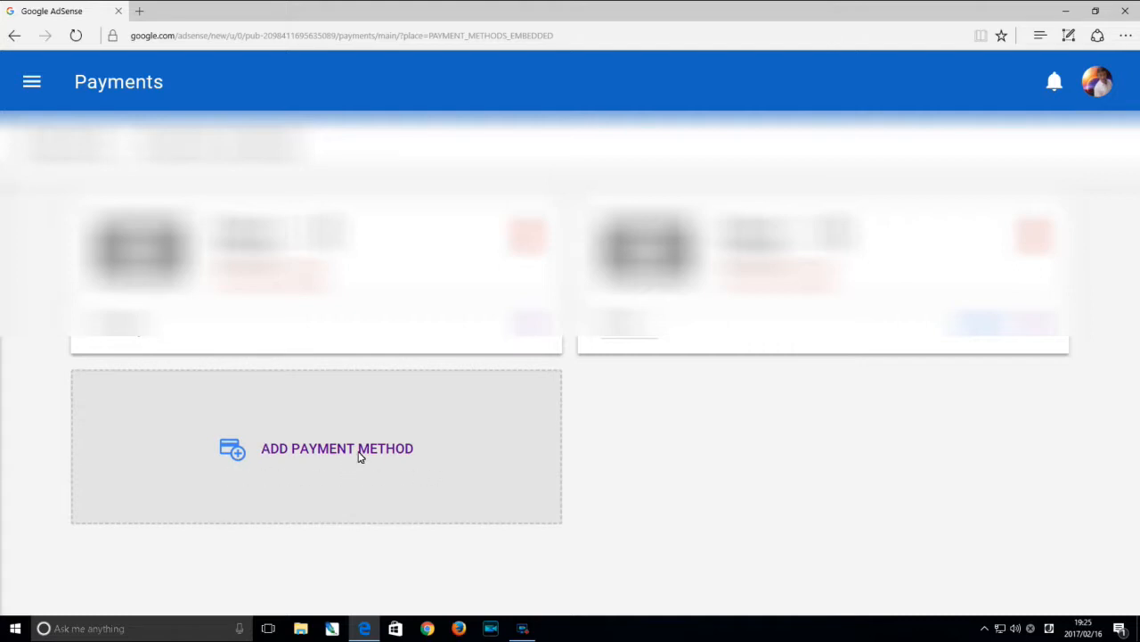
pyautogui.click(337, 448)
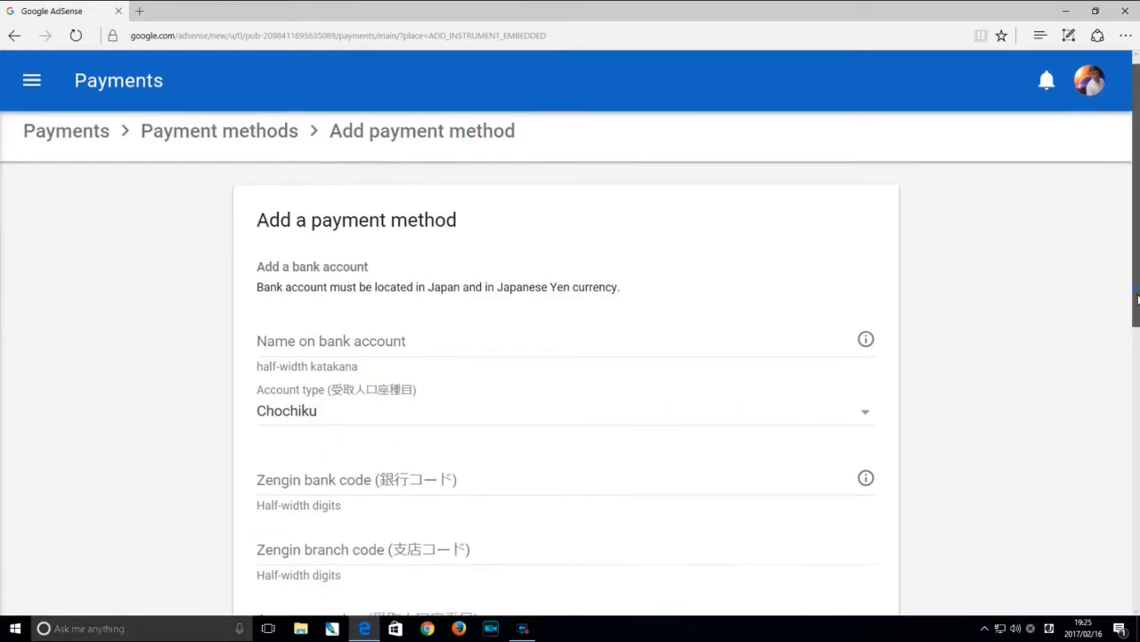
# Enter 'SMITH' in the Name on bank account field.
pyautogui.scroll(-3)
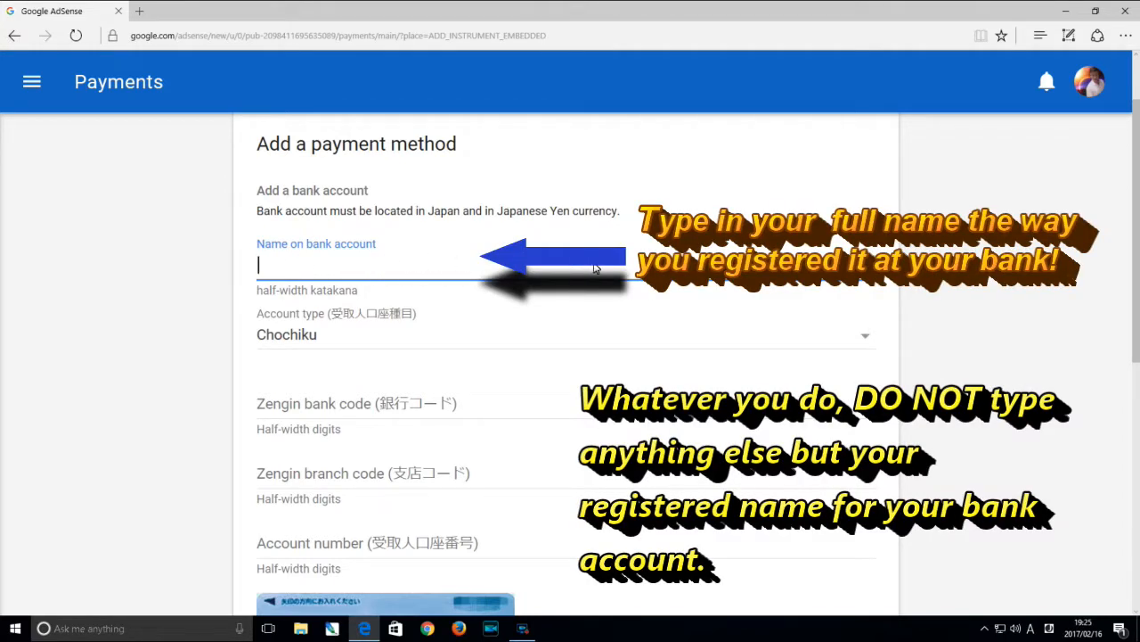
pyautogui.write('SMI')
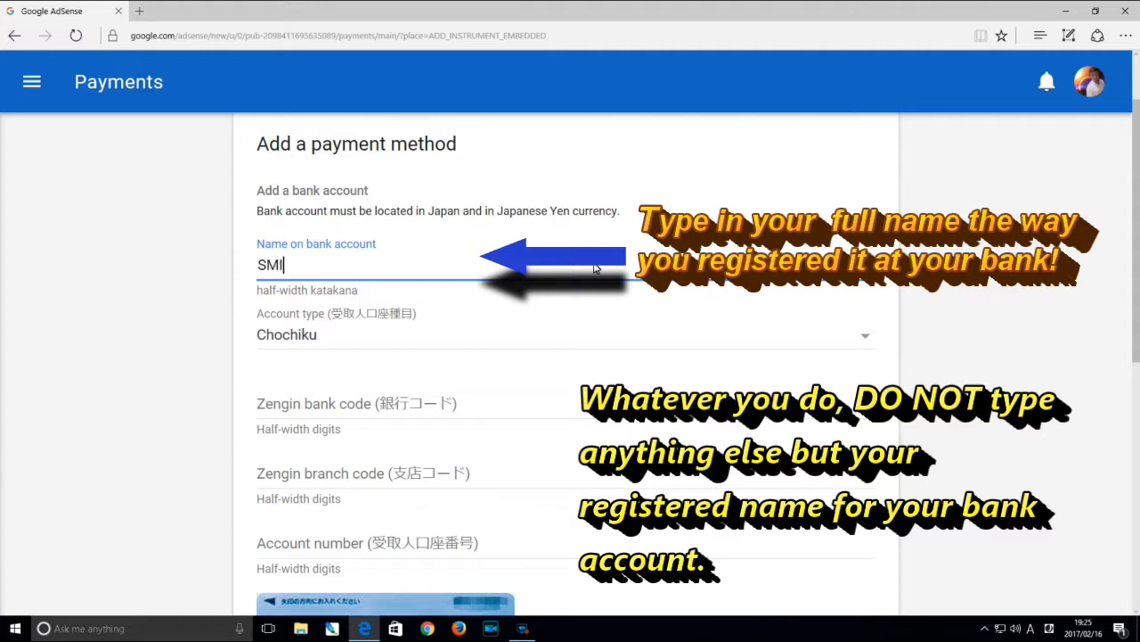
pyautogui.write('TH JOHN')
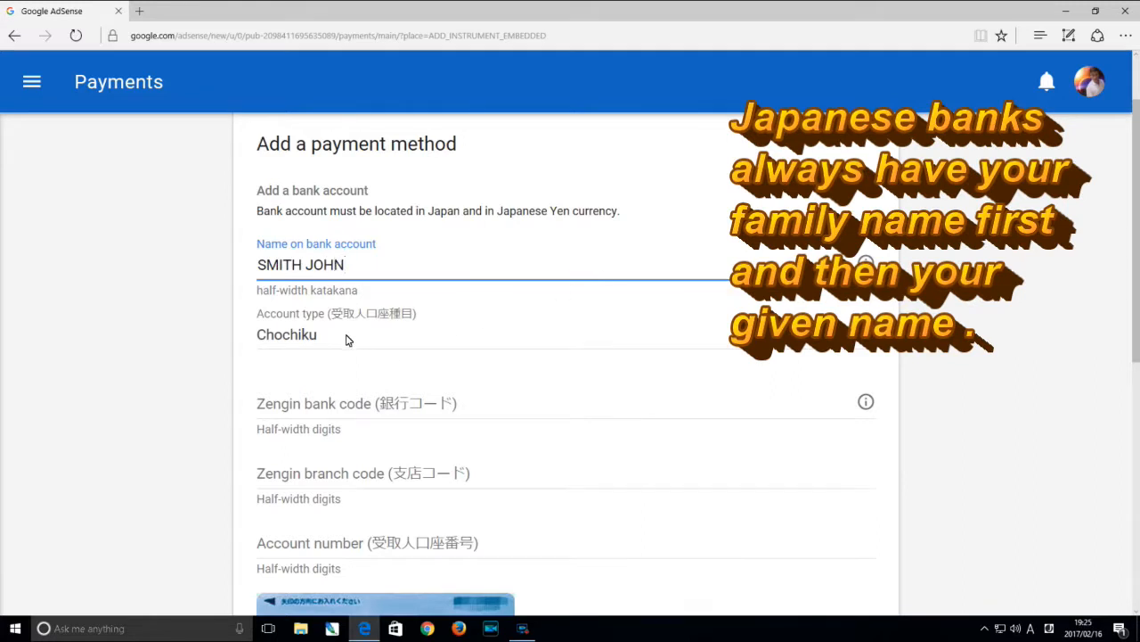
# Choose Futsuu from the Account type dropdown.
pyautogui.click(286, 334)
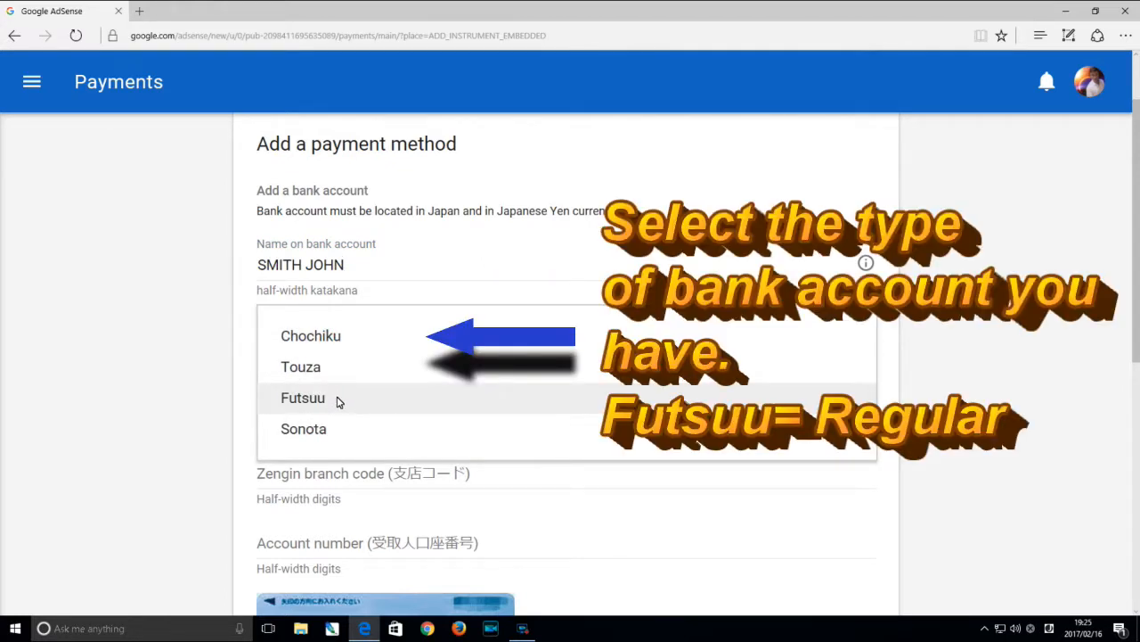
pyautogui.click(303, 397)
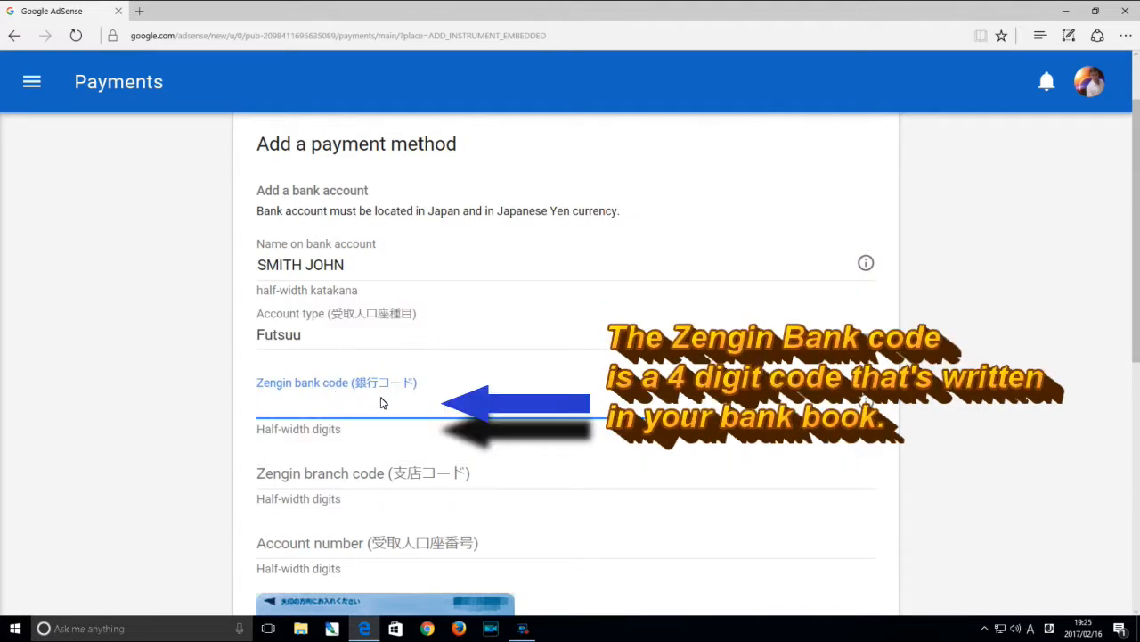
# Enter bank code 0005, branch code 123 and account number 6523556, then scroll to Save.
pyautogui.write('0005')
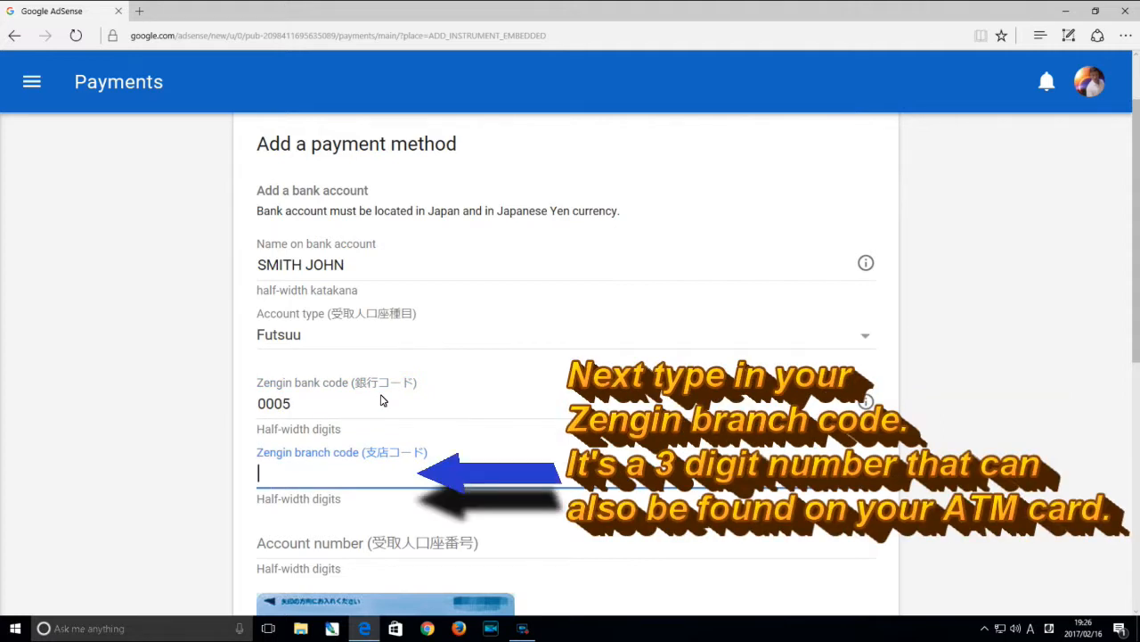
pyautogui.write('123')
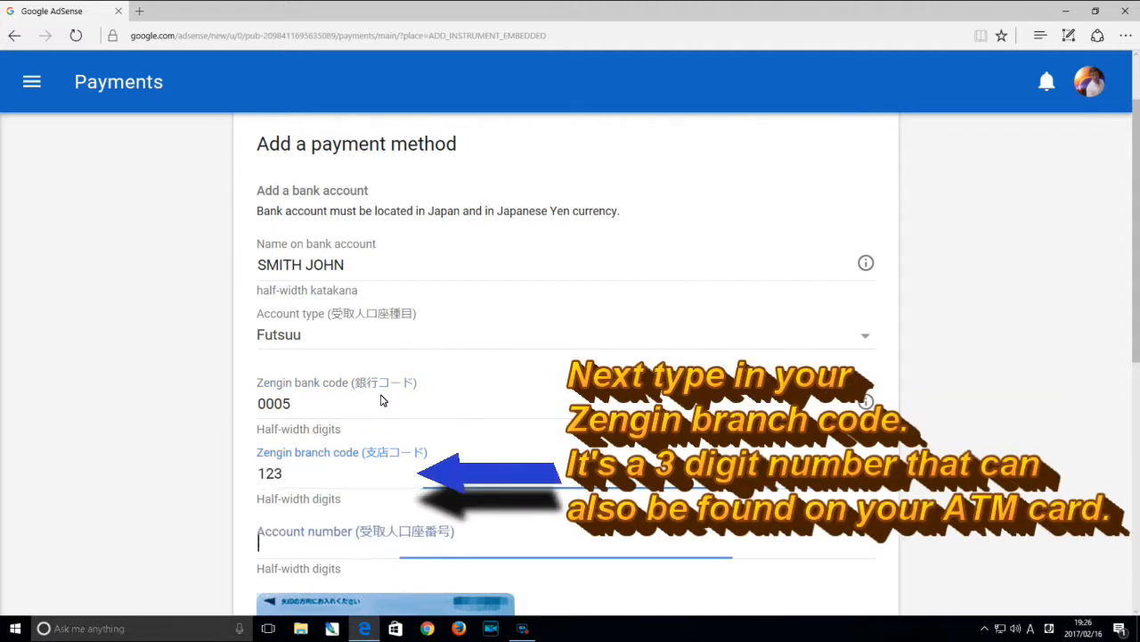
pyautogui.click(566, 544)
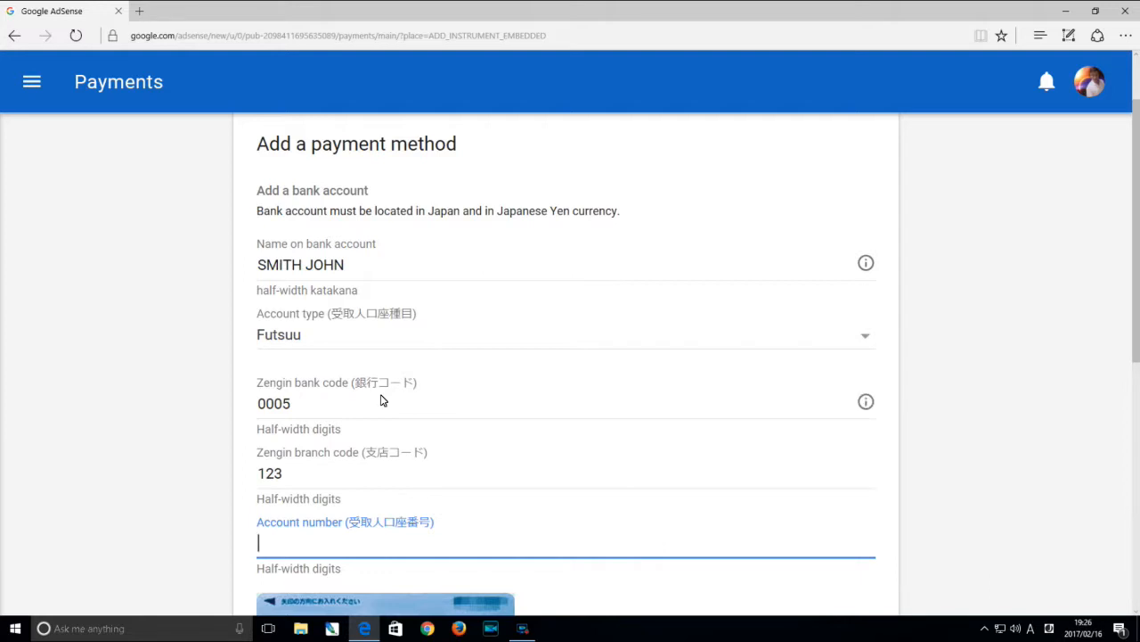
pyautogui.write('6523556')
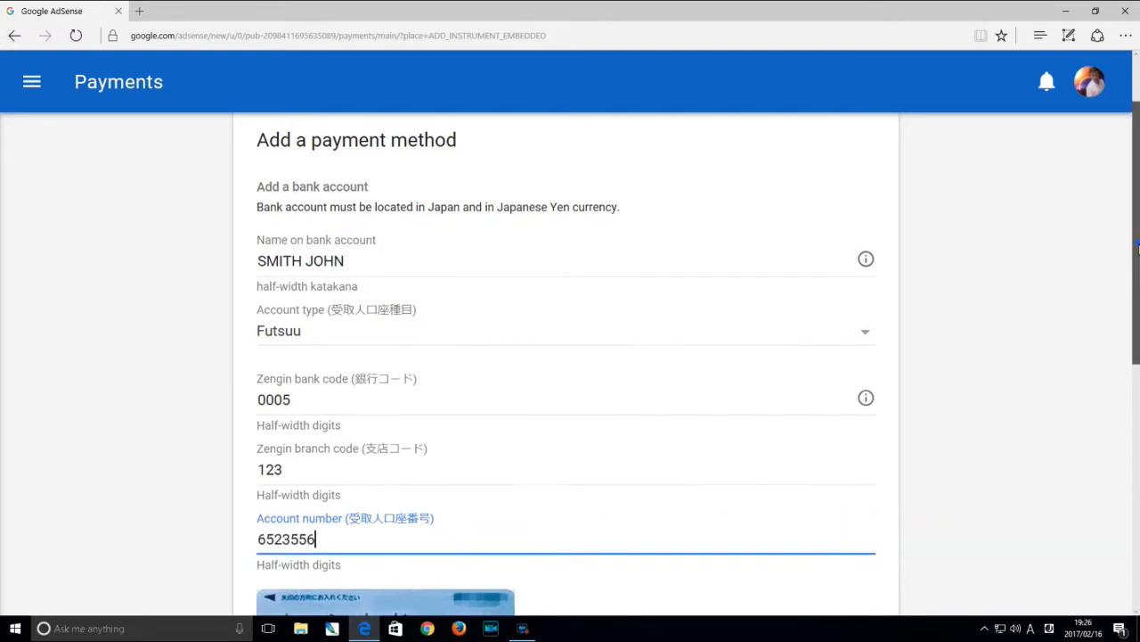
pyautogui.scroll(-3)
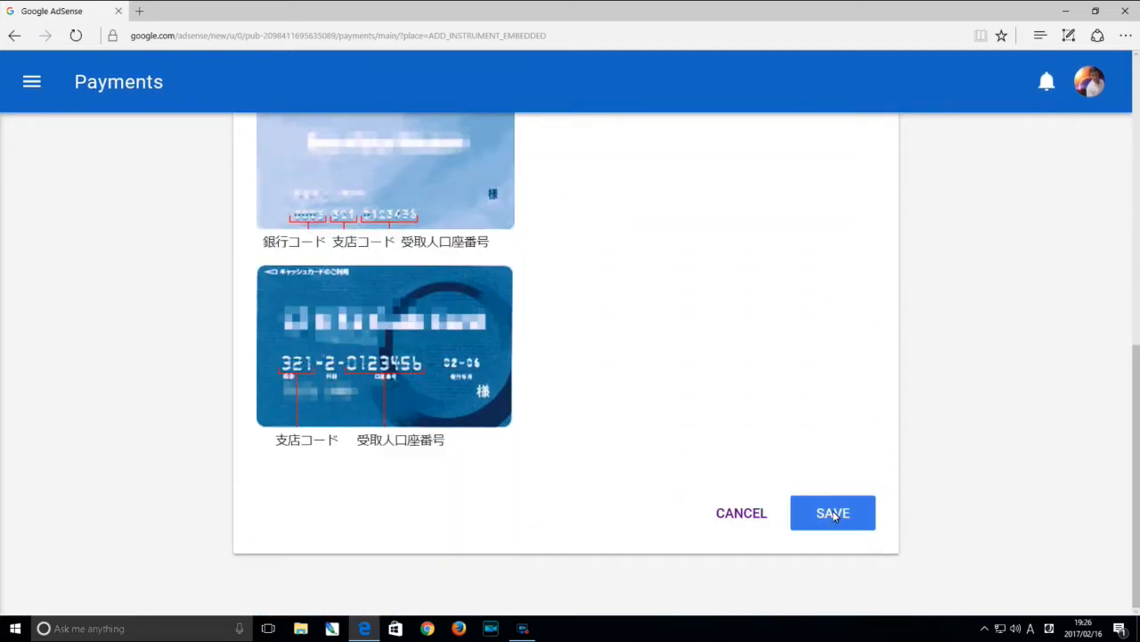